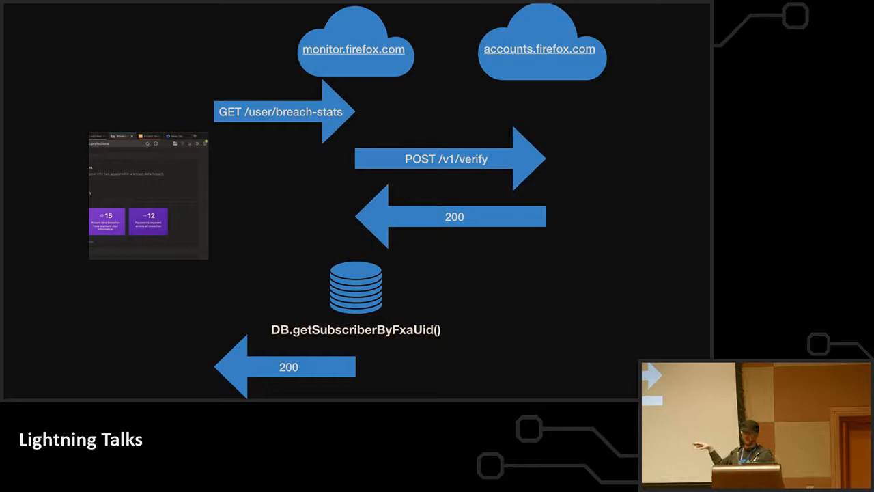
key(Right)
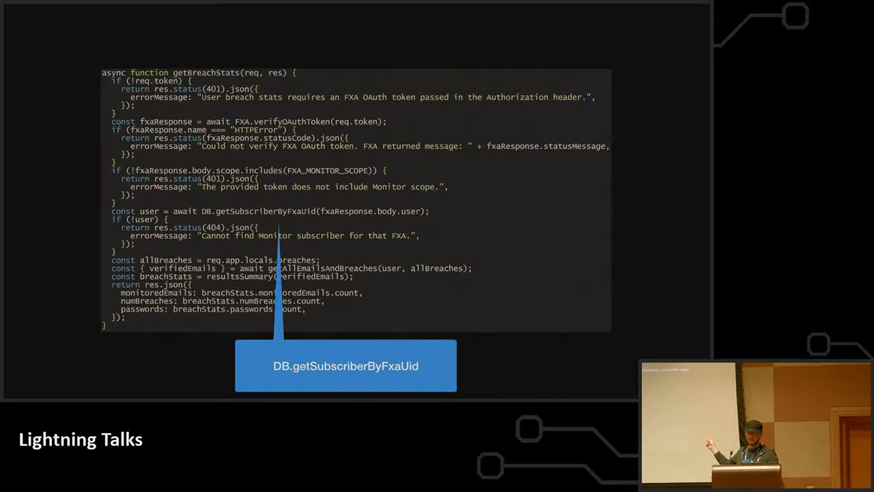
key(Right)
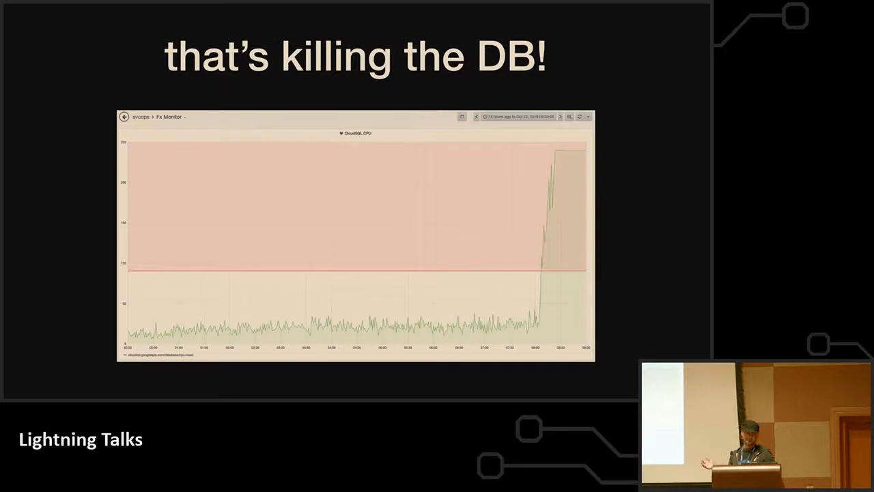
key(Right)
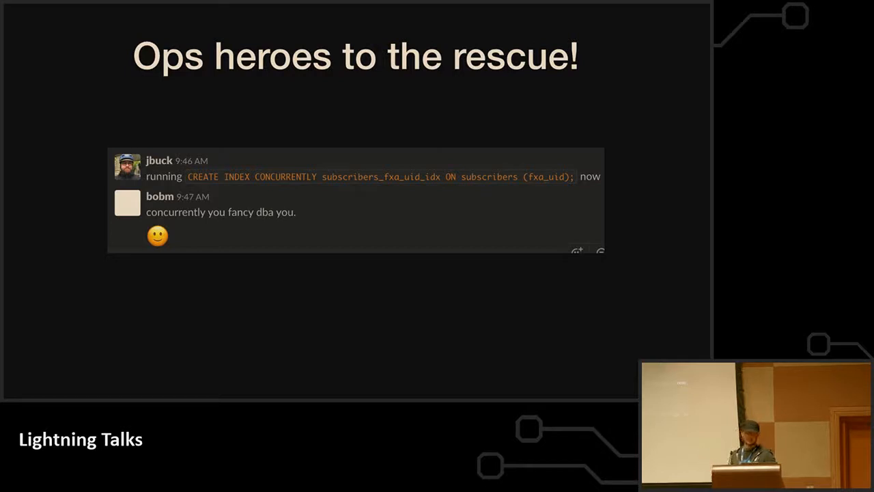
key(right)
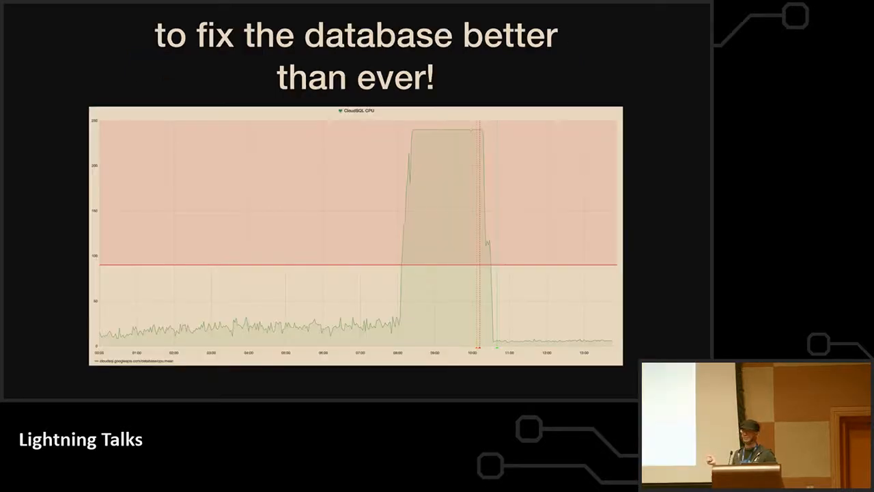
key(Right)
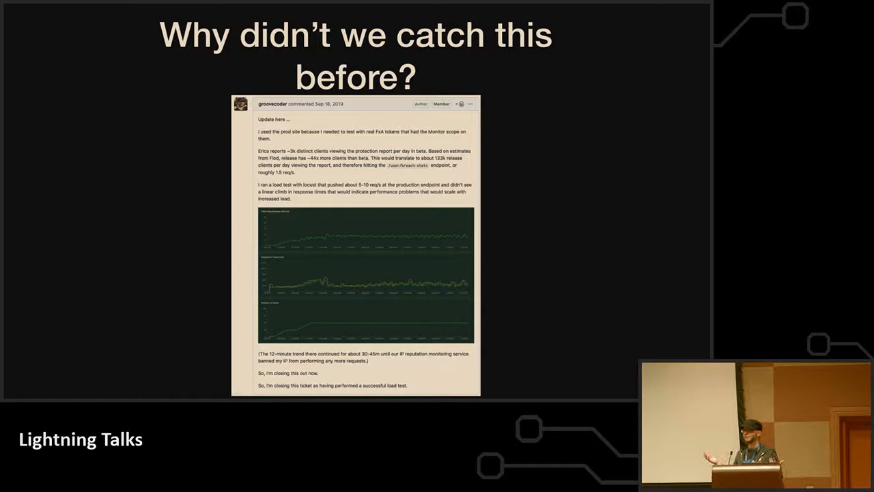
key(Right)
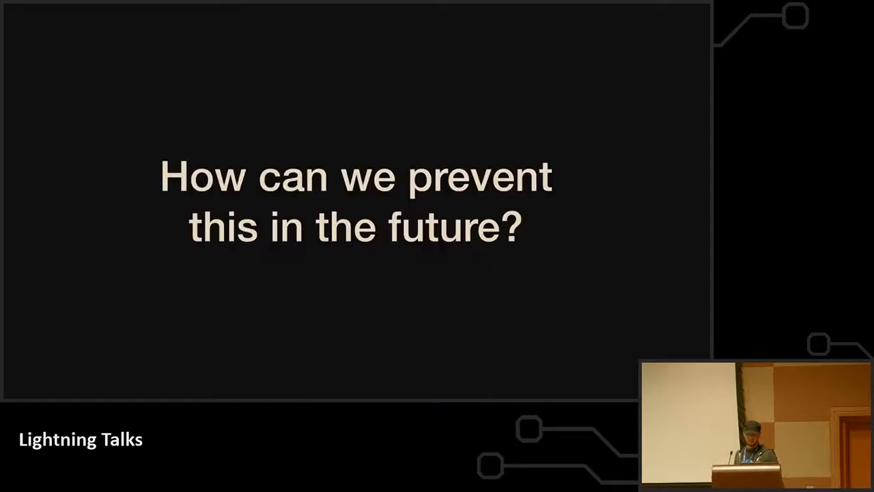